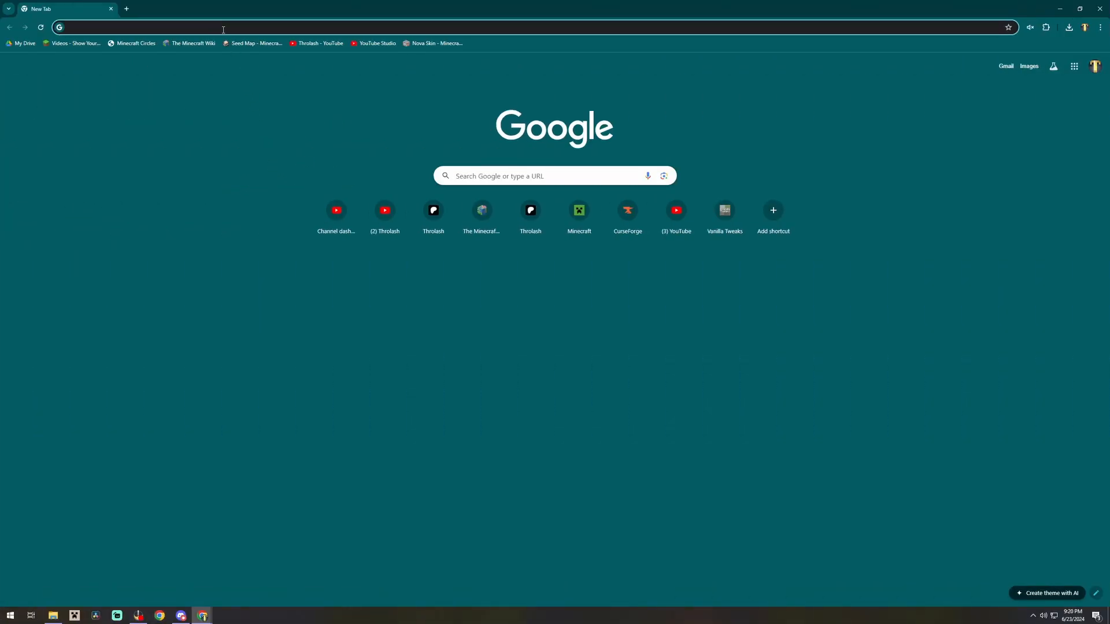
- Go to curseforge.com and reach the CurseForge app download page for Windows
text(curseforge.com)
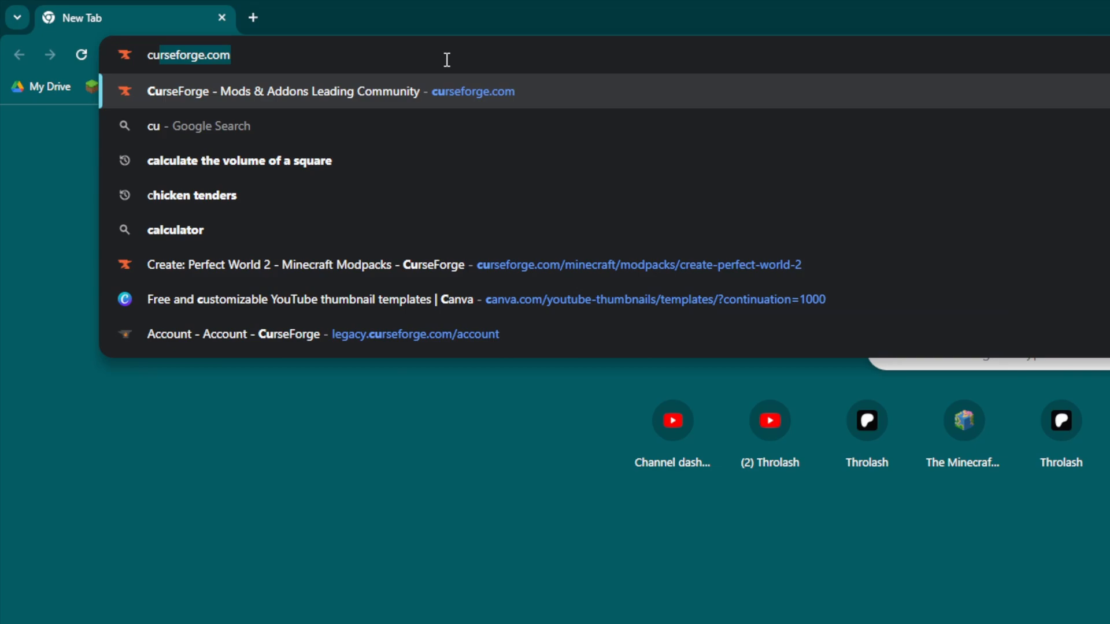
text(curseforge)
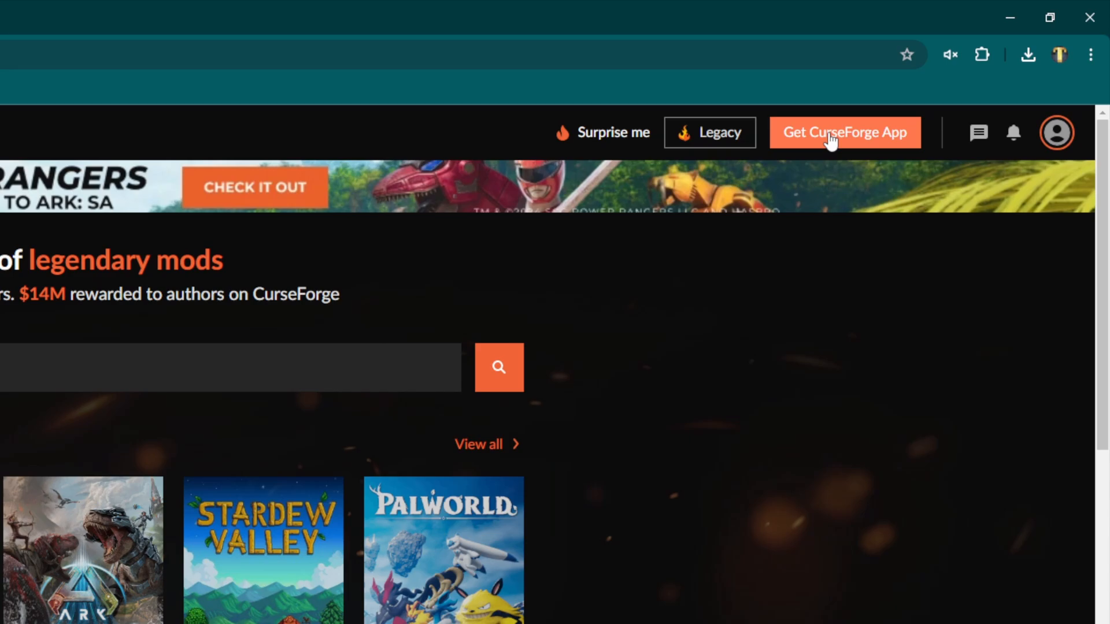
mouse_move(810, 157)
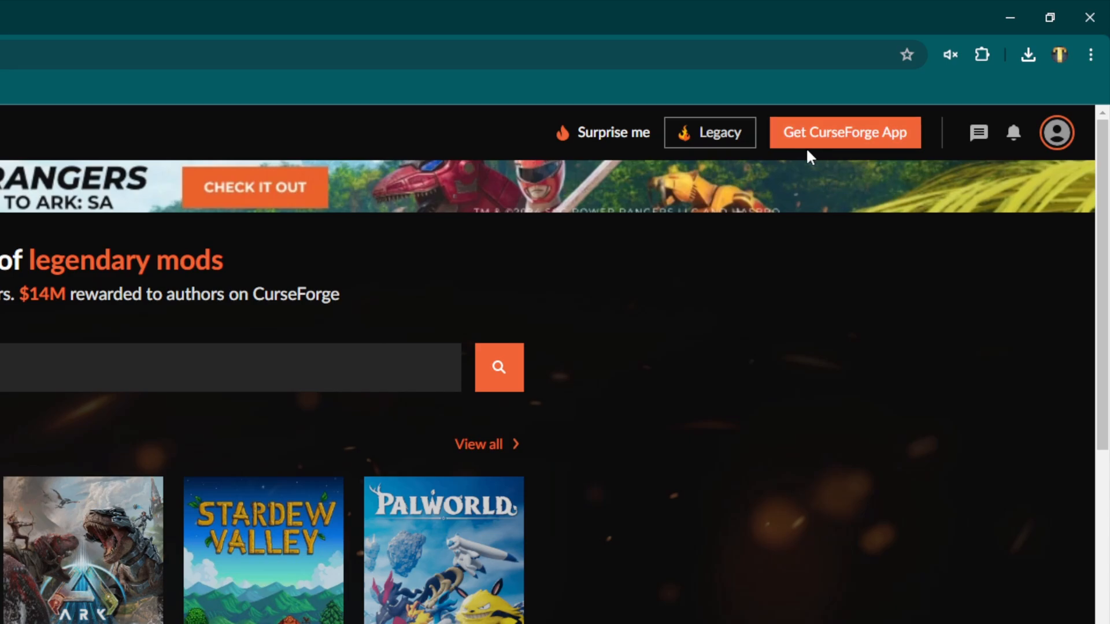
mouse_move(821, 141)
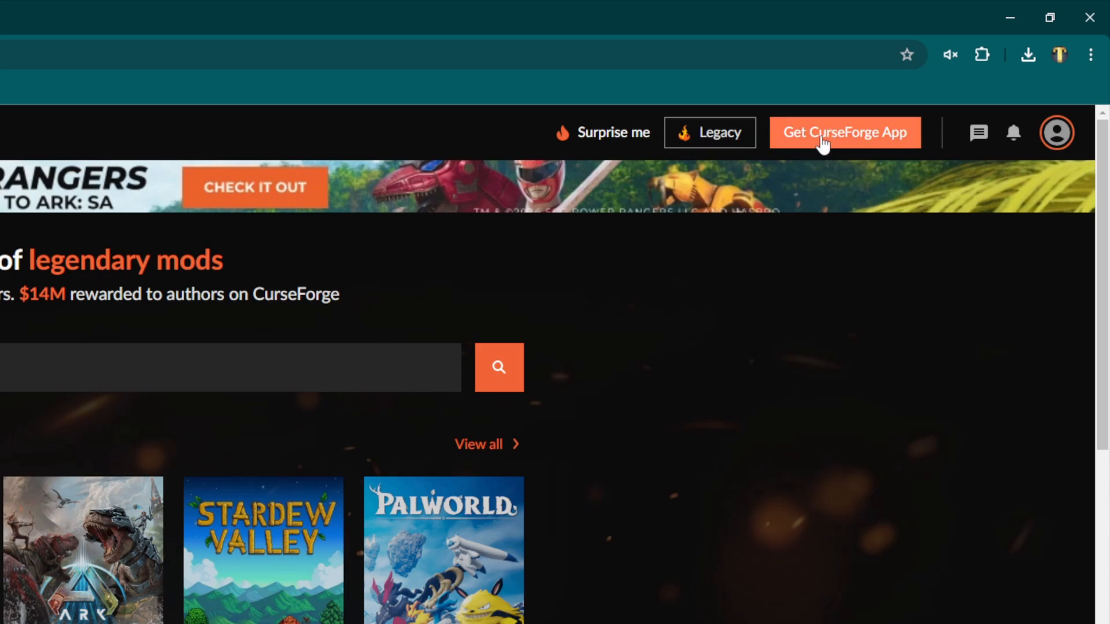
click(844, 131)
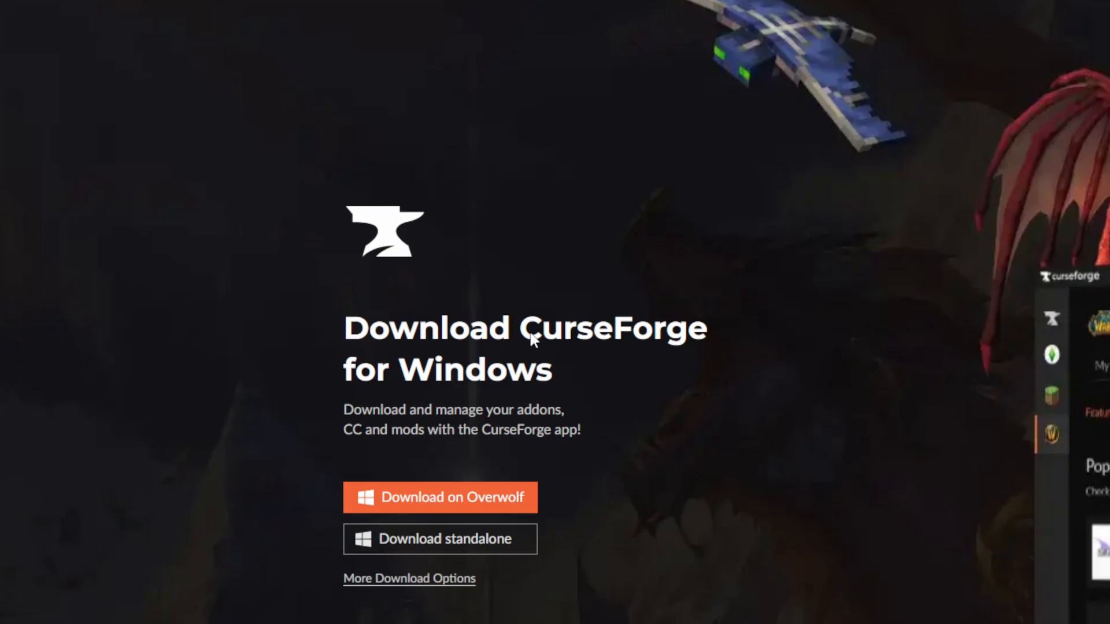
scroll(down, 3)
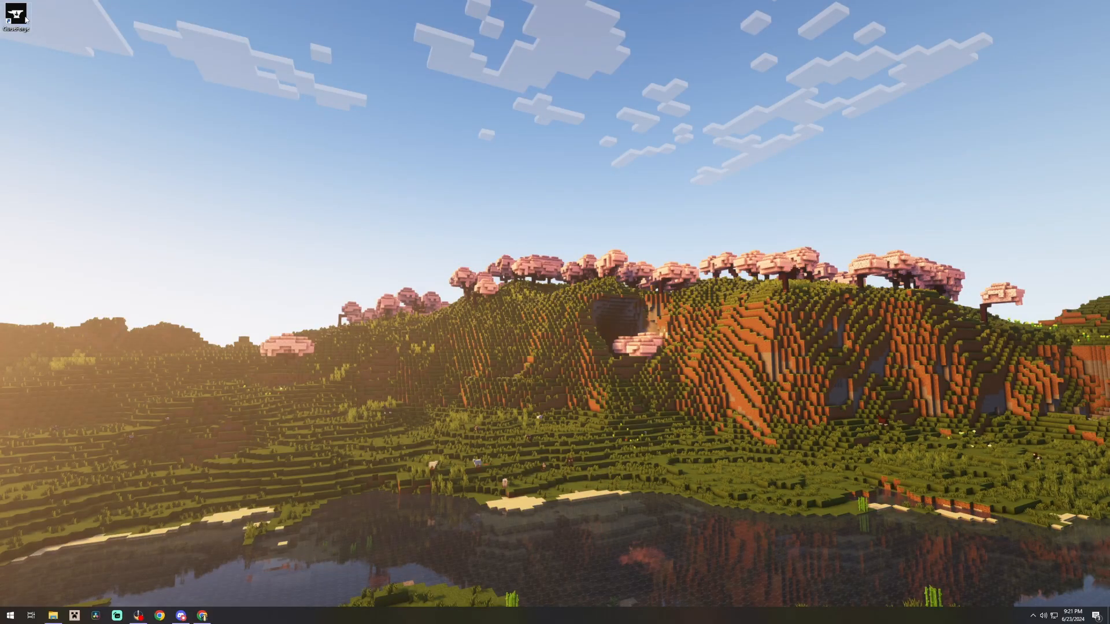
- Start the CurseForge app, choose Minecraft and show its Browse list of modpacks
click(202, 615)
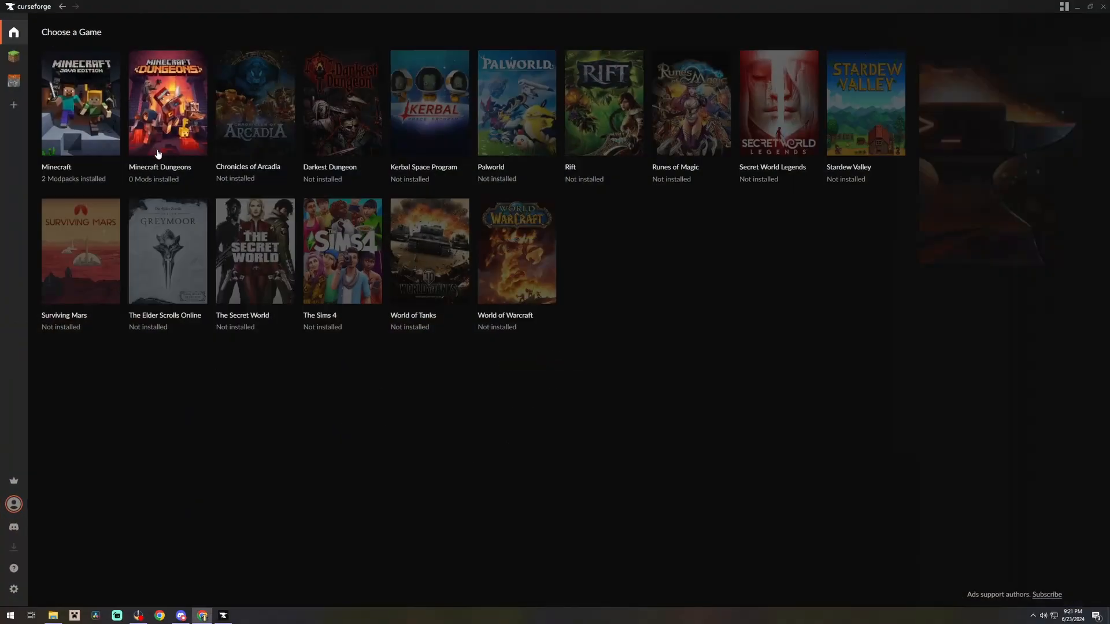
click(80, 103)
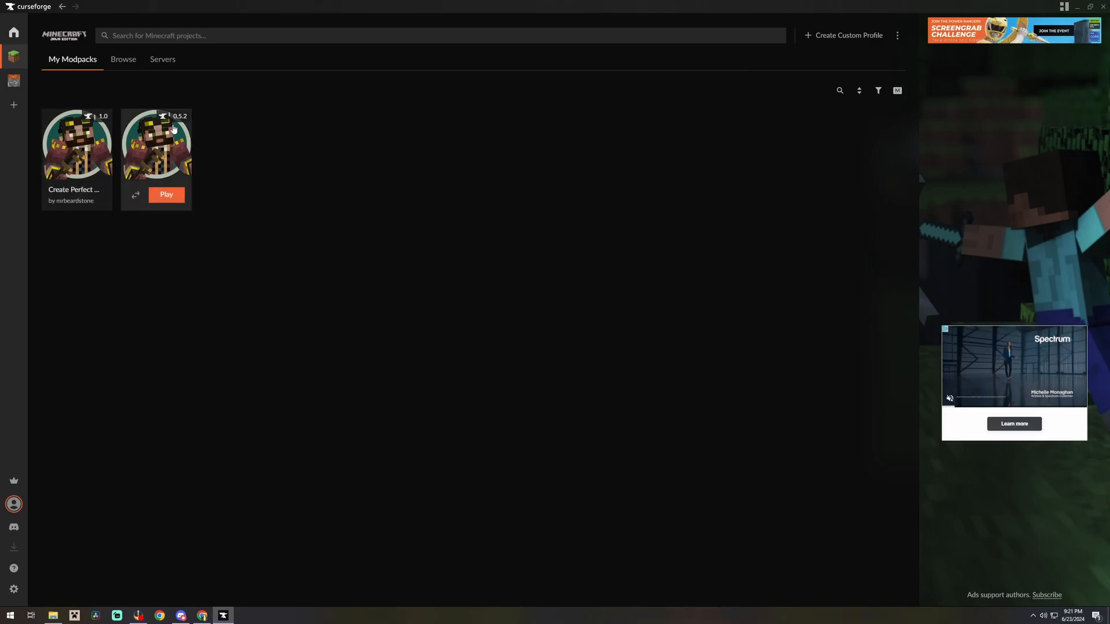
click(124, 59)
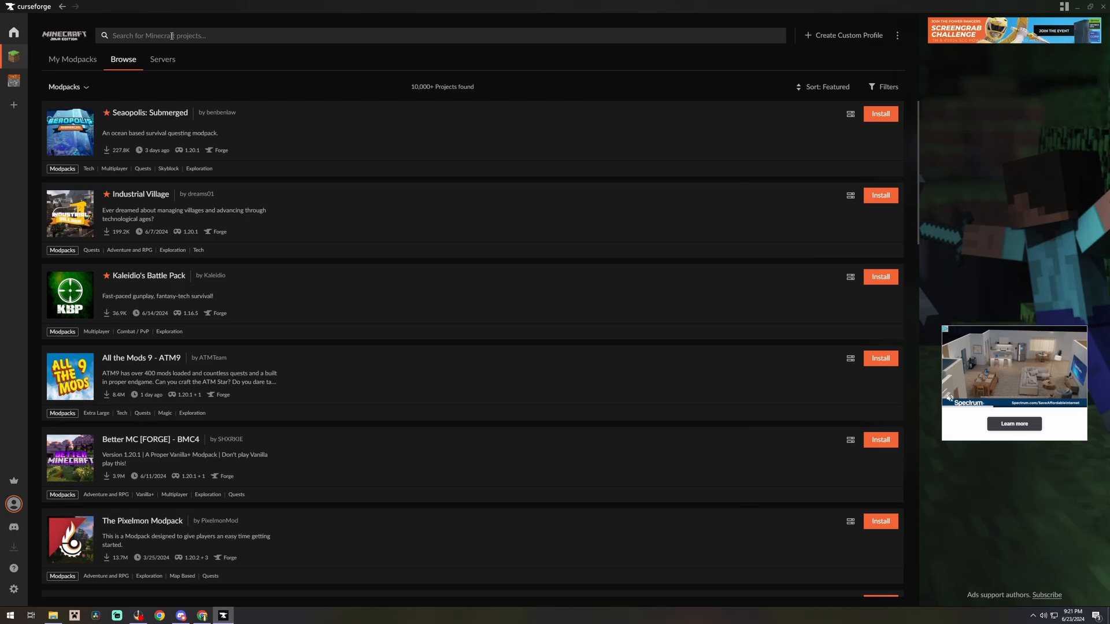
- Search 'Create: perfect Worl' and filter results to the Create: Perfect World author's modpacks
text(Create:)
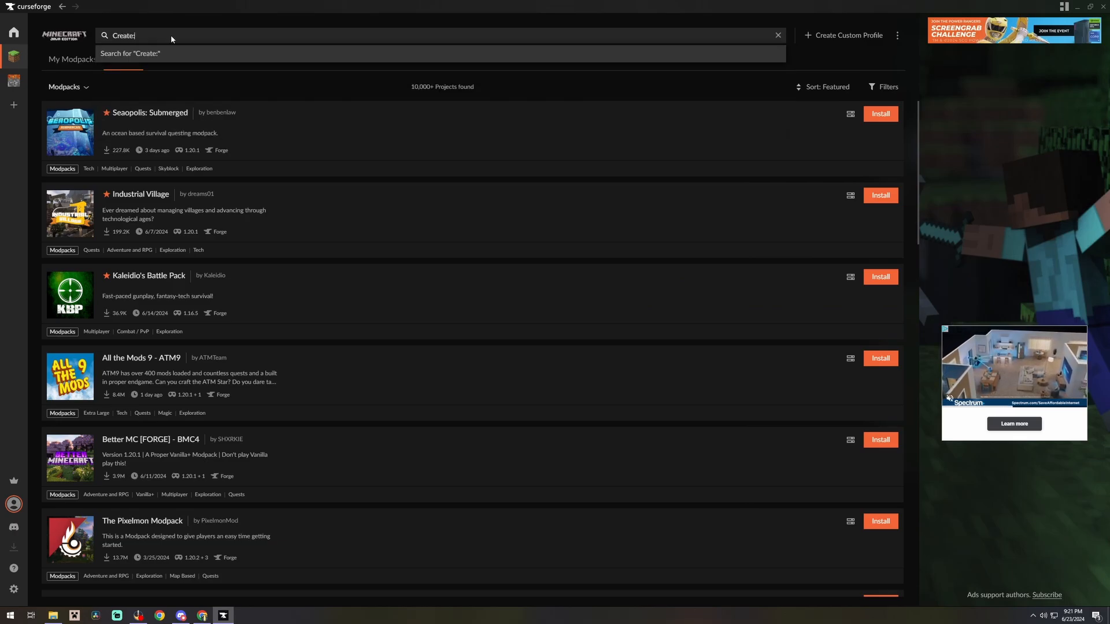
text(perfect World 2)
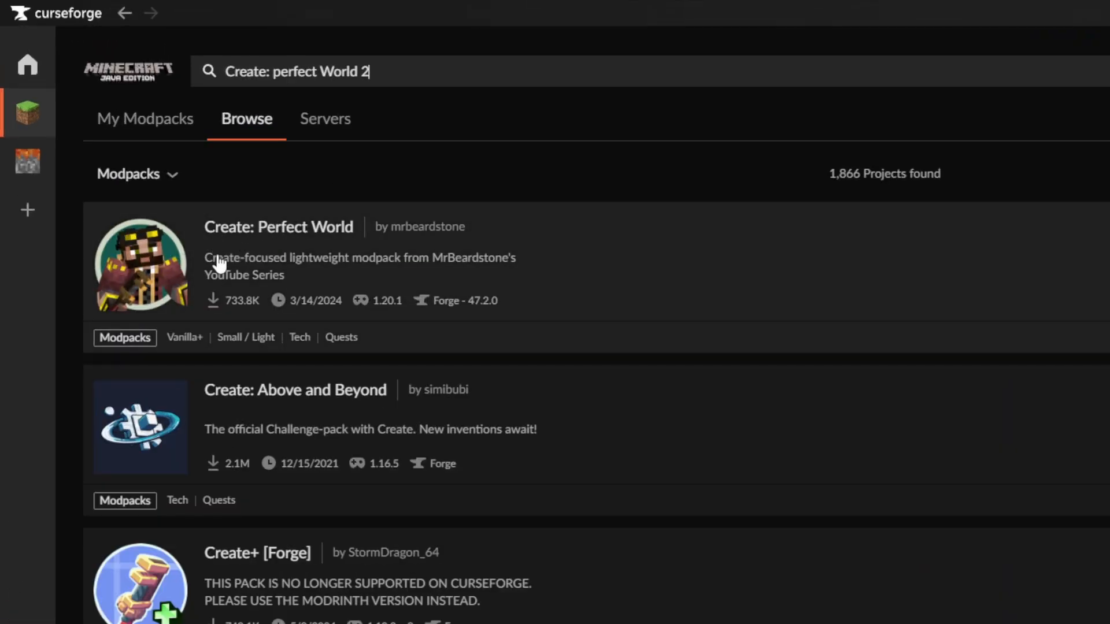
mouse_move(318, 301)
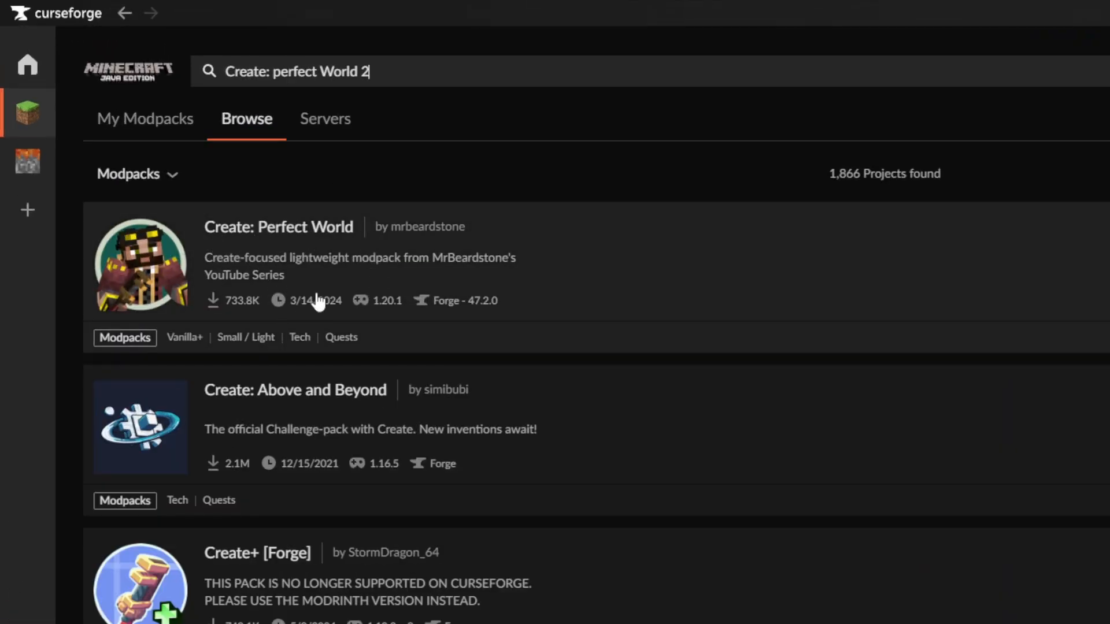
mouse_move(428, 227)
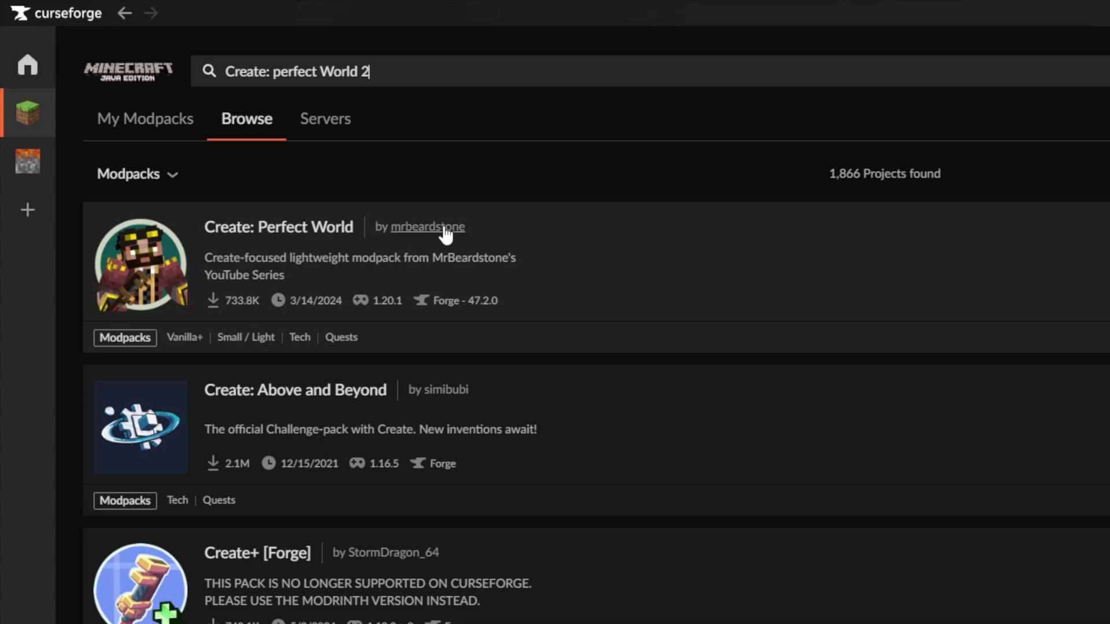
click(428, 227)
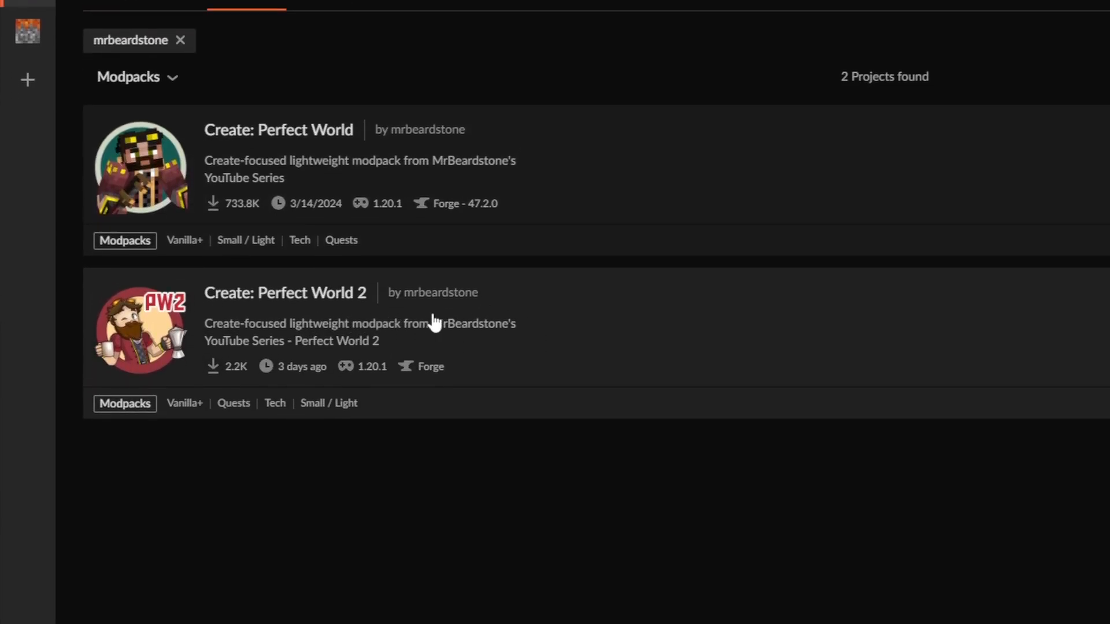
- Install Create: Perfect World 2 from its modpack page until it shows Play
click(285, 292)
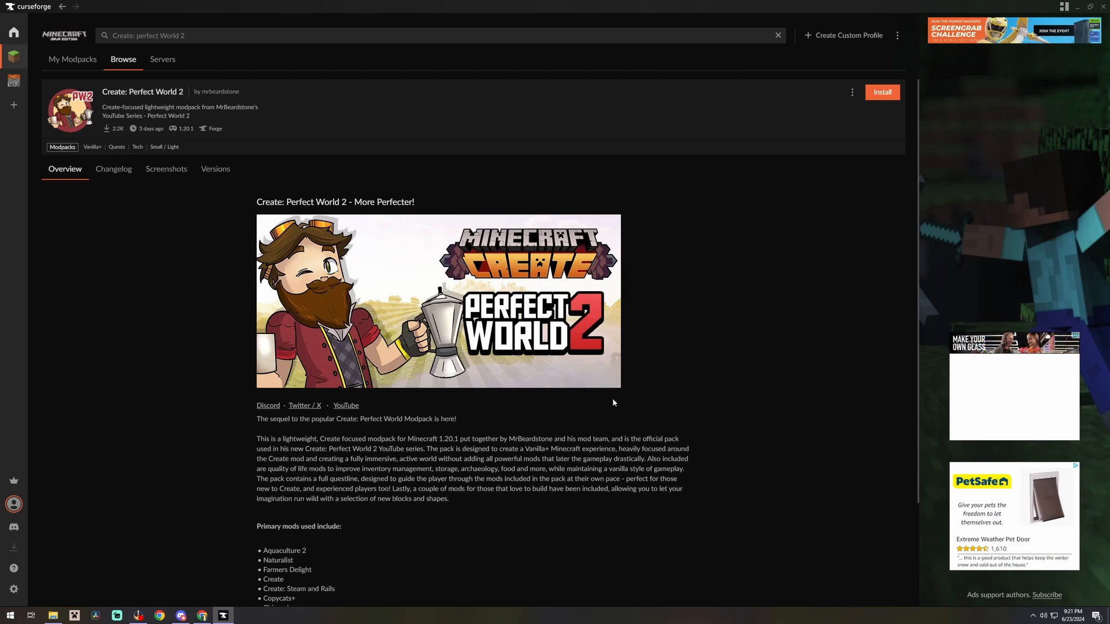
mouse_move(793, 132)
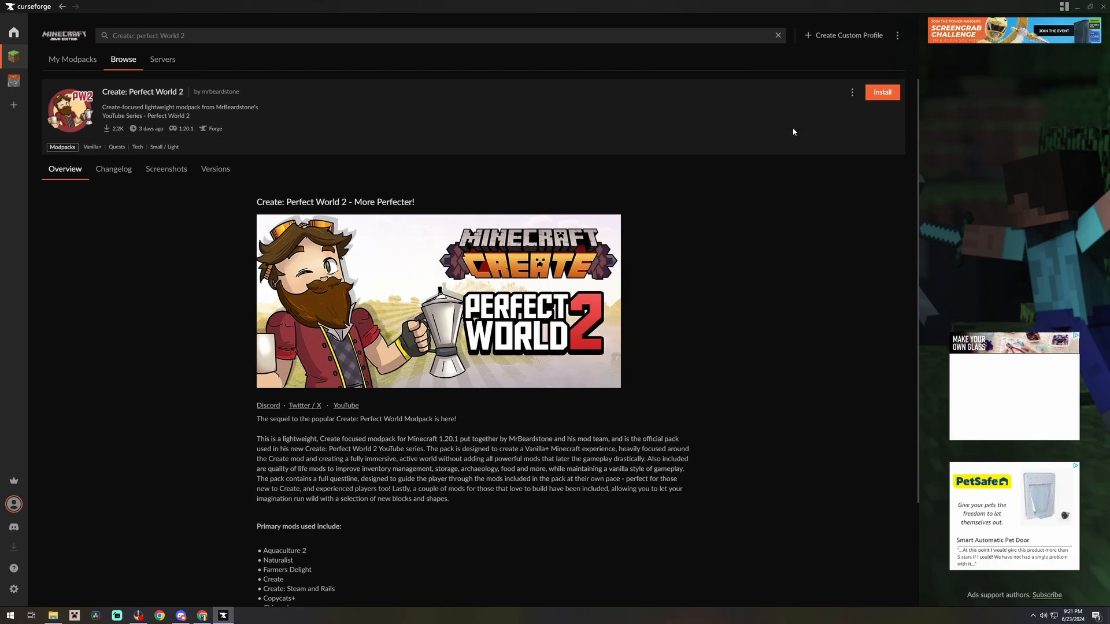
click(882, 92)
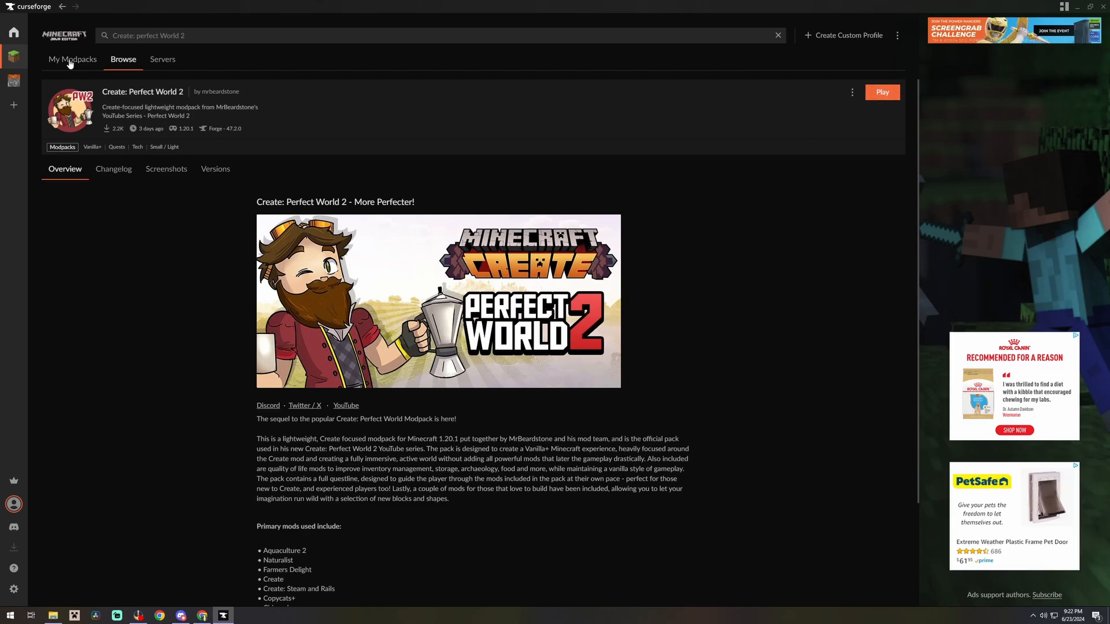
- Play Create: Perfect World 2 from My Modpacks, opening the Minecraft Launcher
click(72, 59)
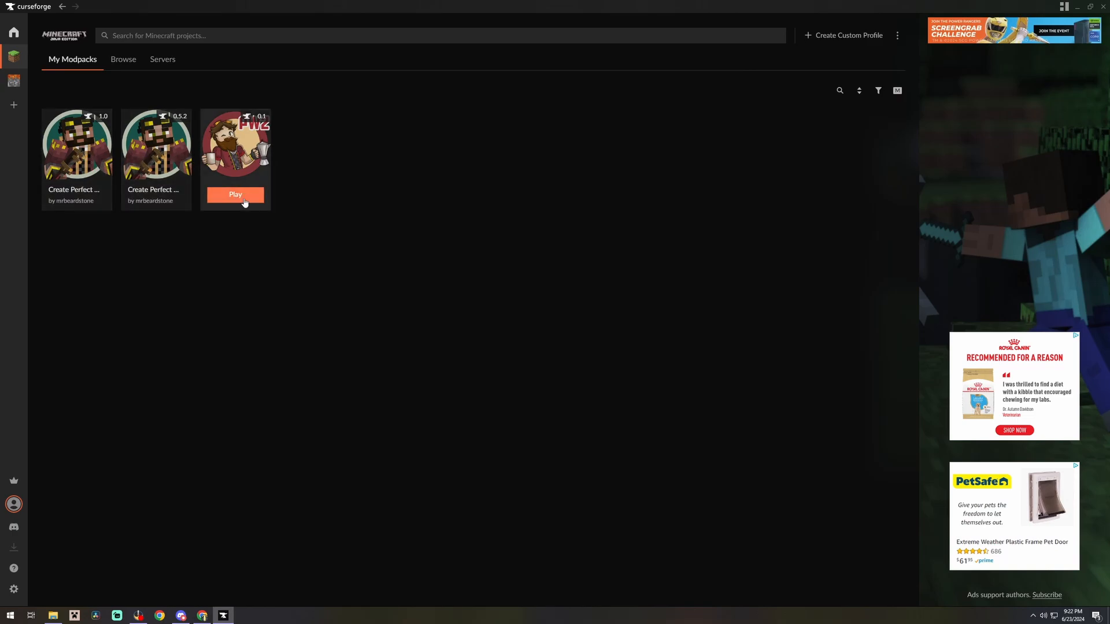
click(235, 195)
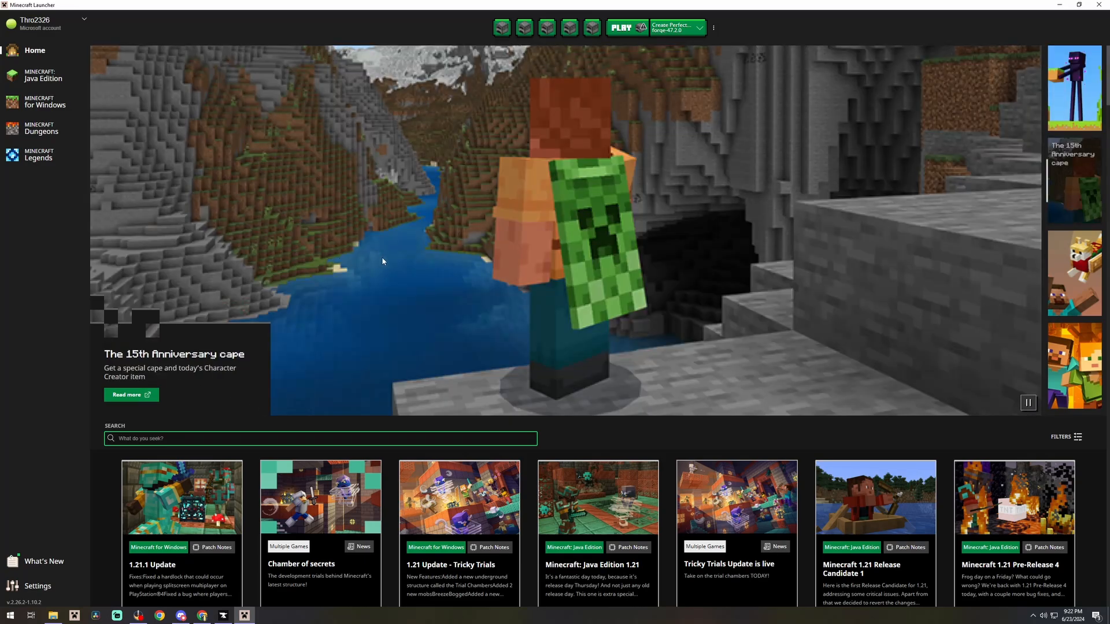
- Confirm the Create Perfect World 2 forge-47.2.0 profile and start Minecraft Java Edition
click(702, 28)
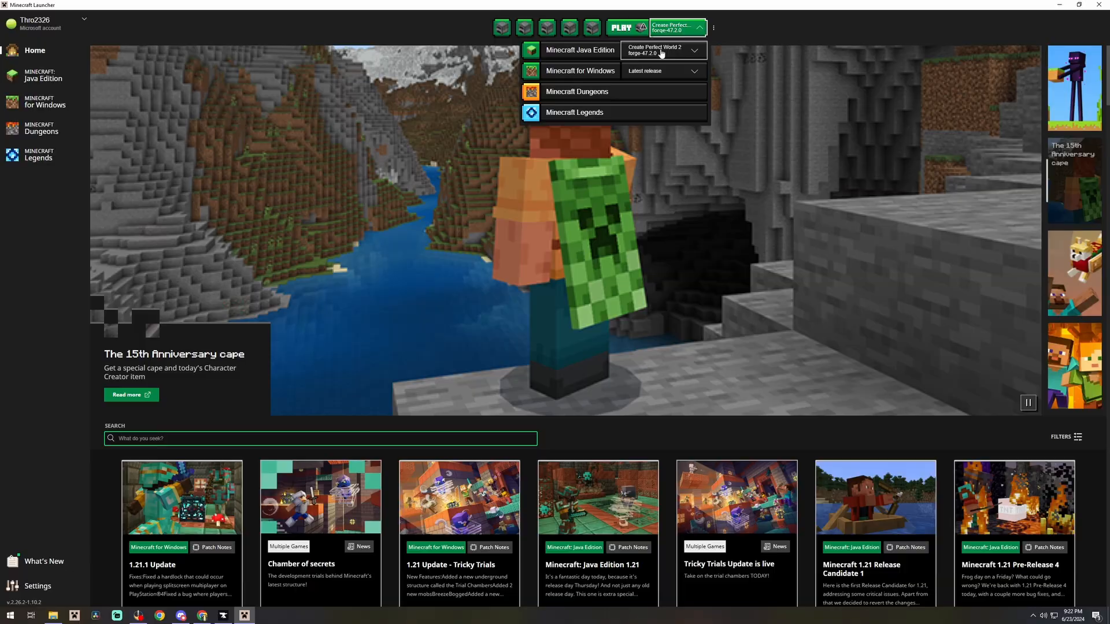
click(624, 28)
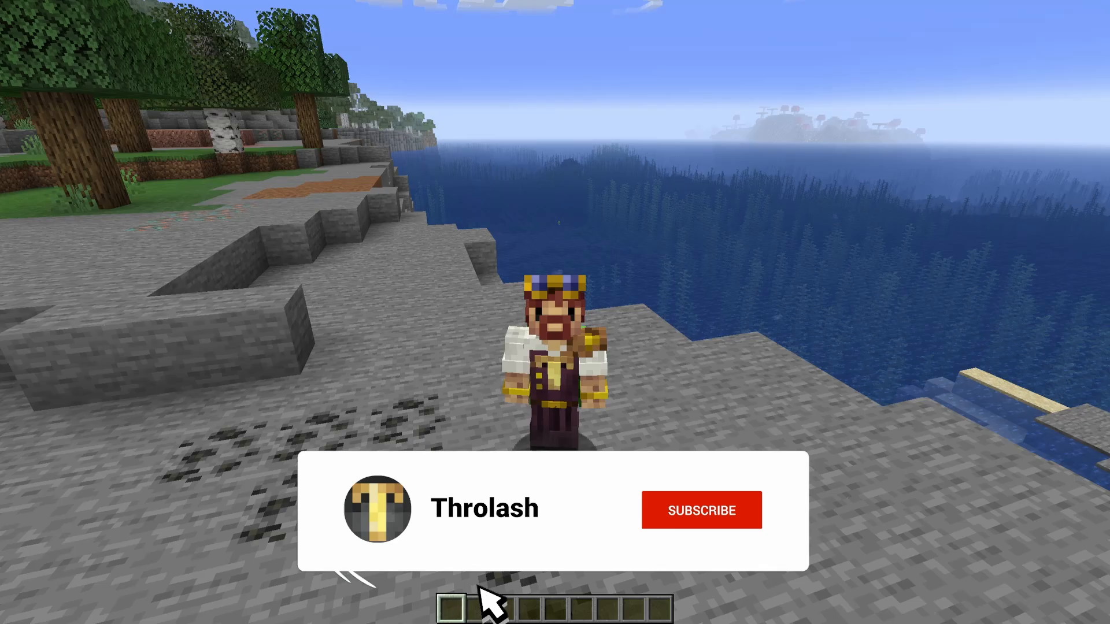
click(700, 509)
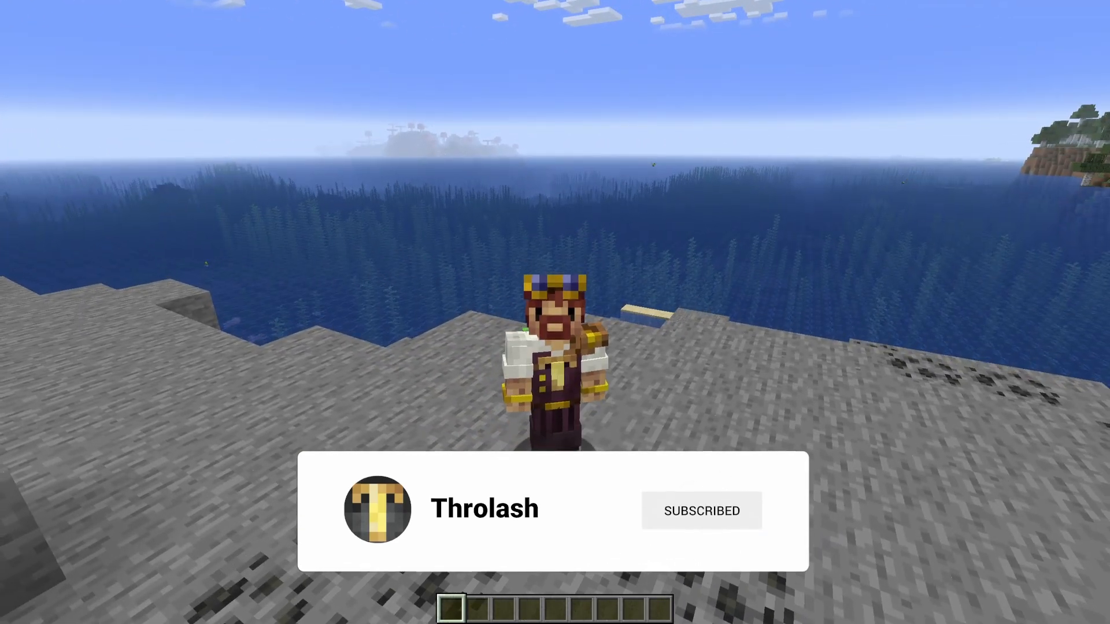